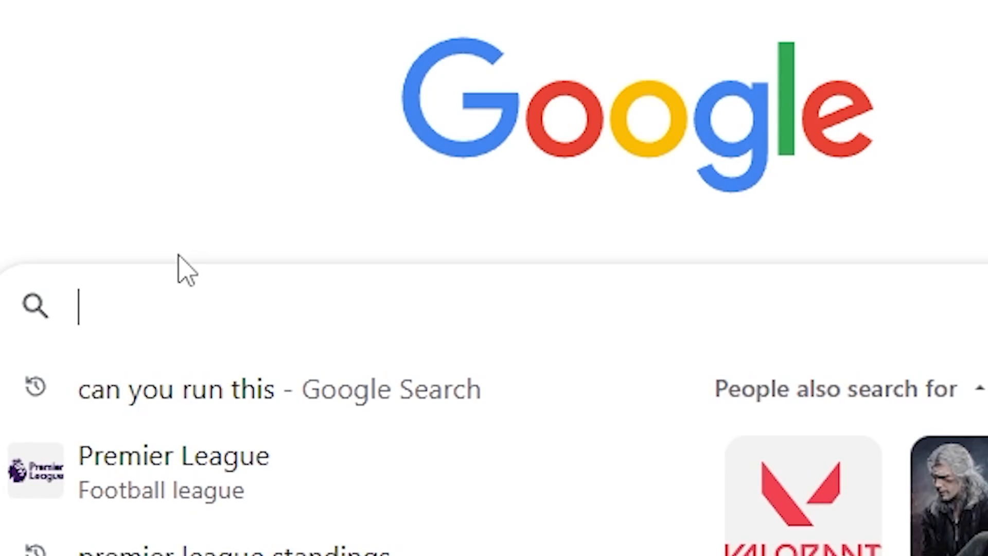
Search Google for 'can you run this'
text(can you run this)
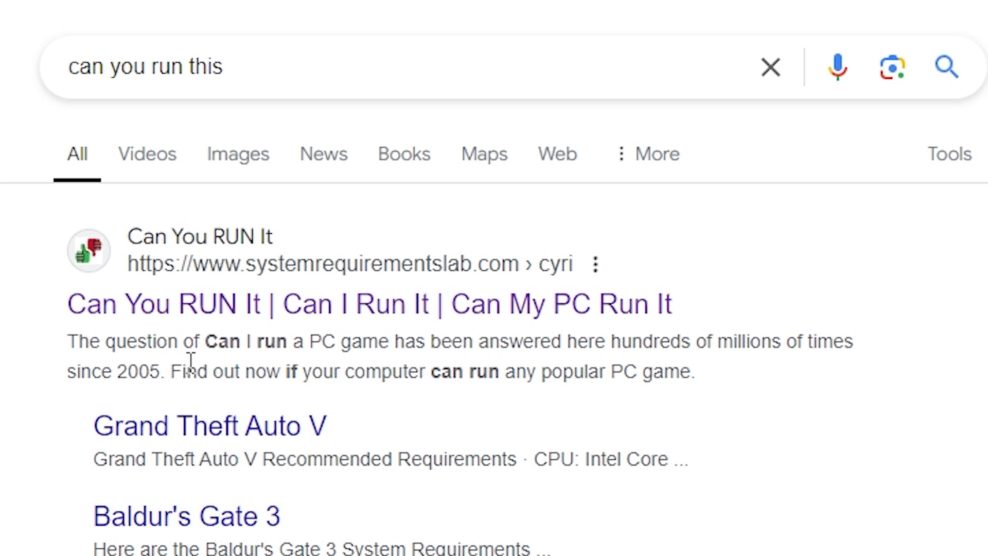
mouse_move(297, 368)
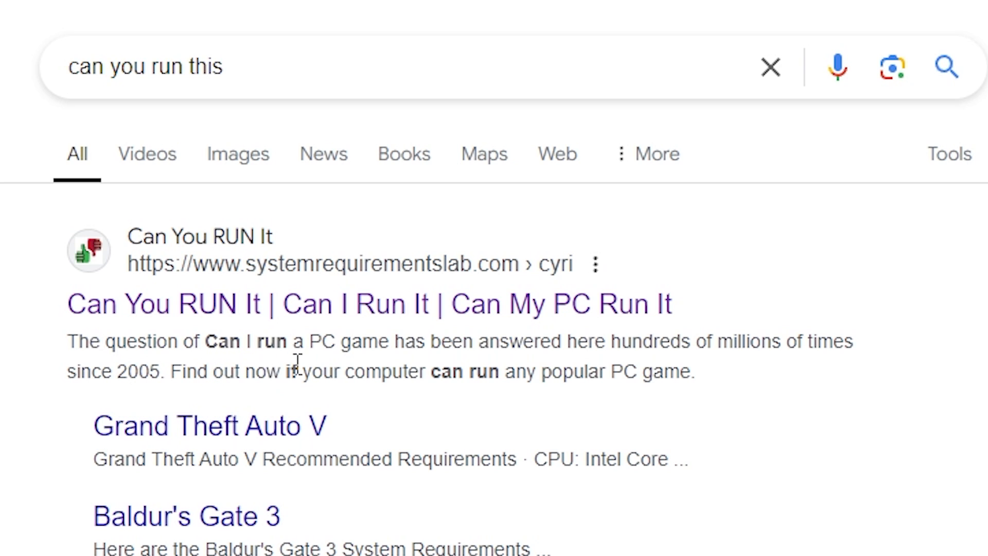
mouse_move(739, 371)
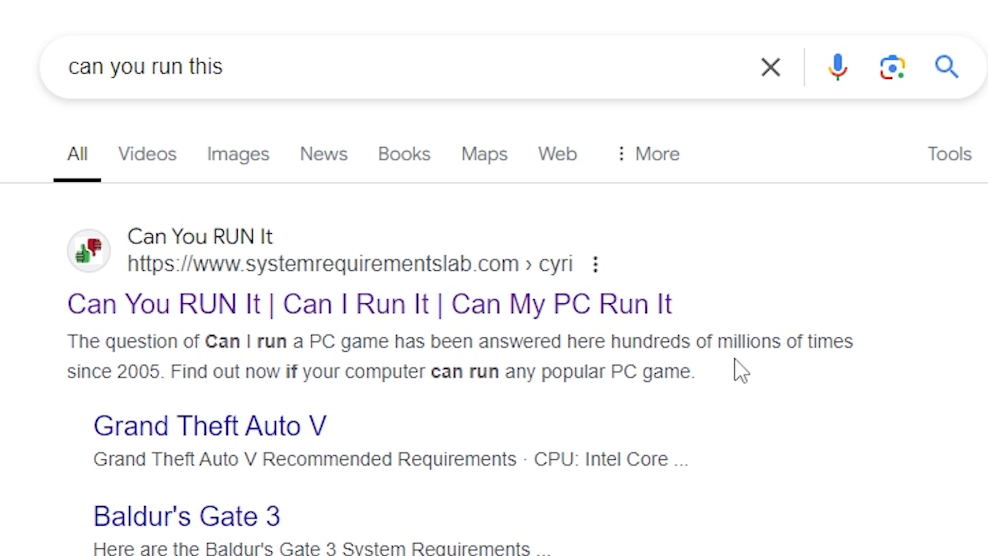
mouse_move(148, 400)
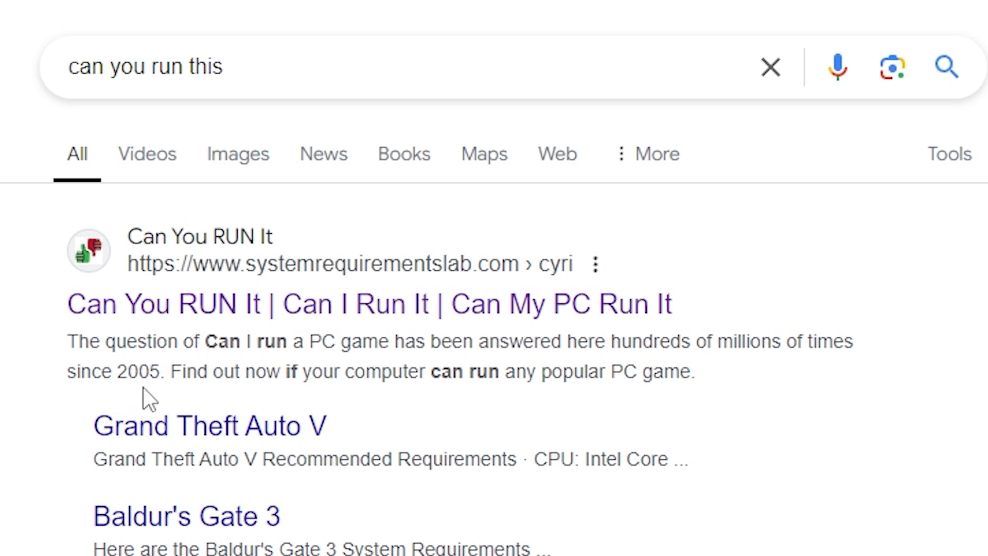
mouse_move(424, 401)
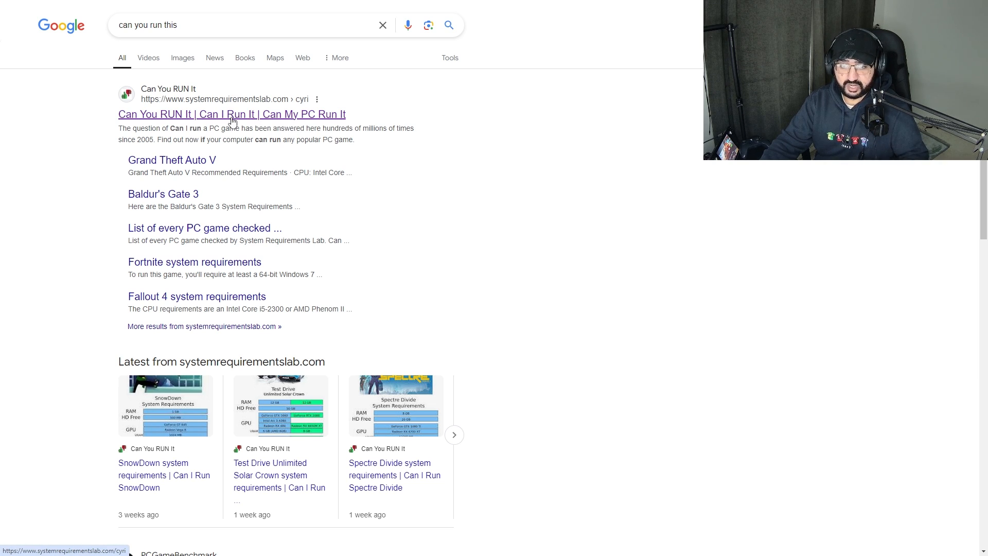
Open the Can You RUN It site and select EA SPORTS FC 25 as the game
click(232, 114)
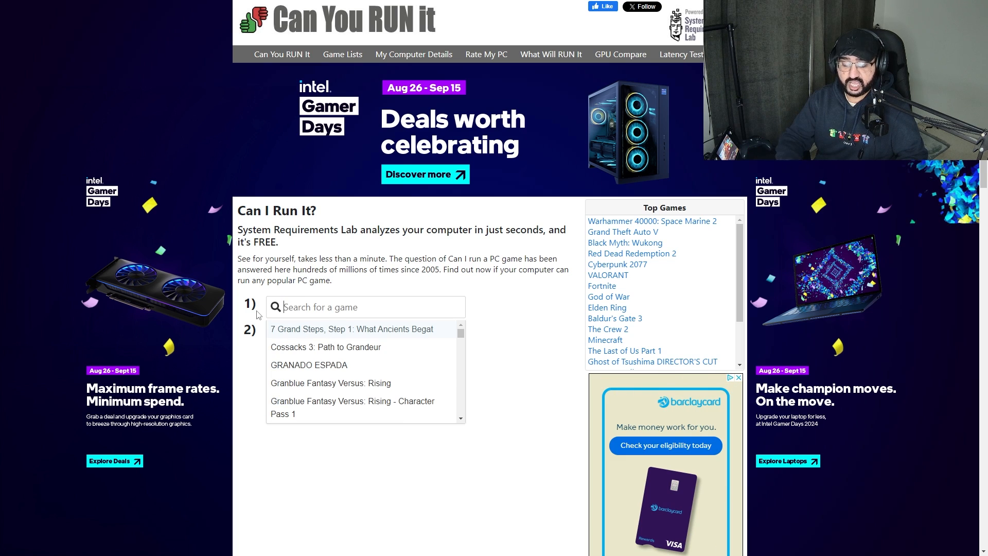
text(cyberpunk)
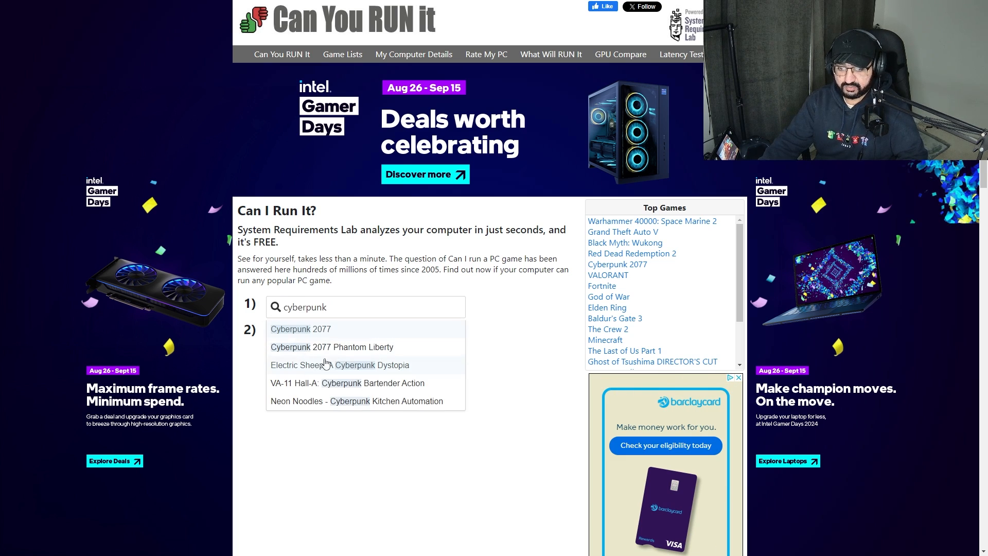
mouse_move(635, 309)
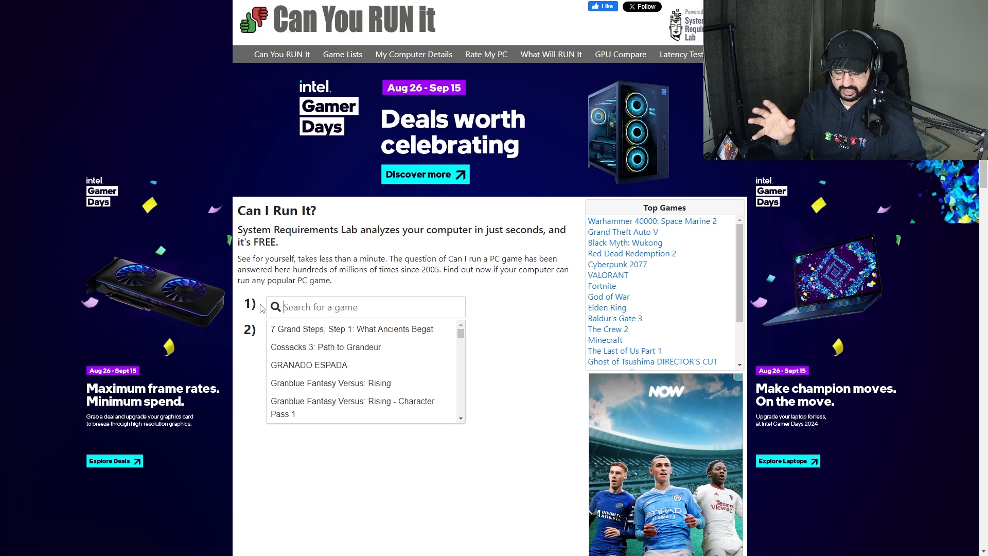
text(eas)
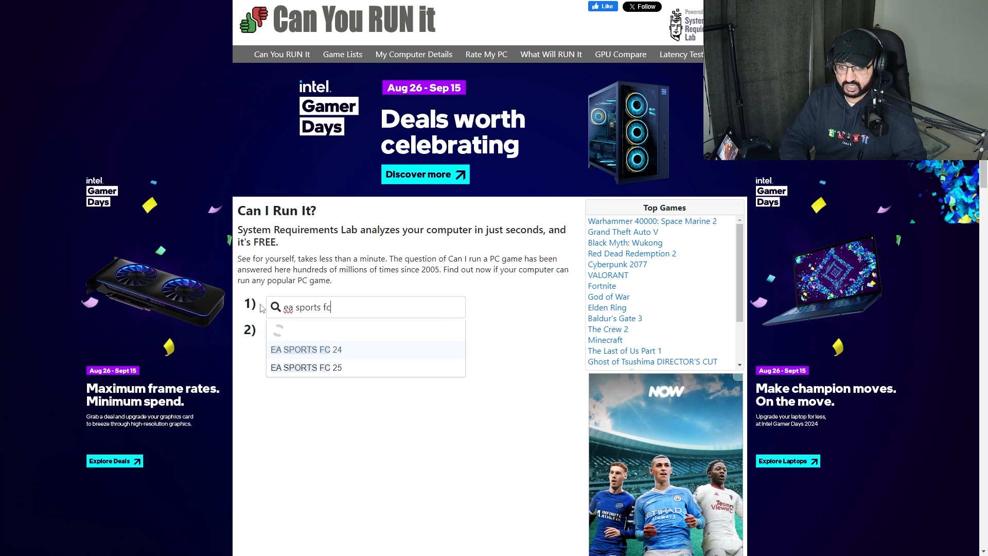
click(306, 367)
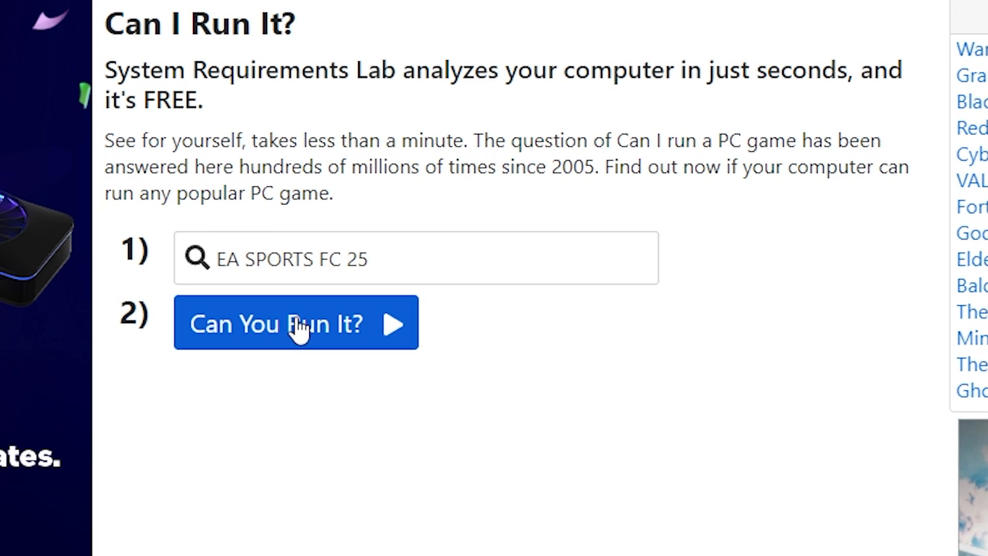
Run the 'Can You Run It?' check for EA SPORTS FC 25
click(297, 322)
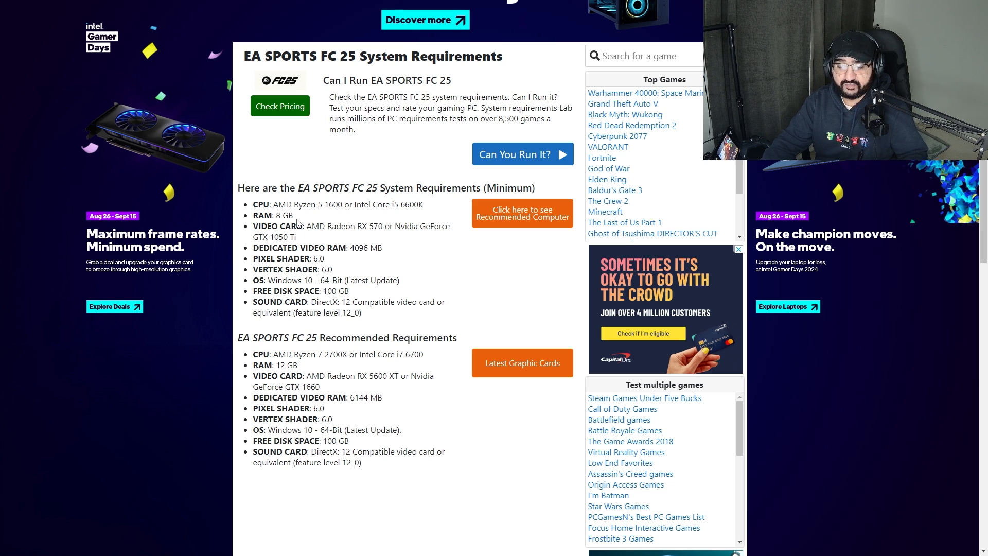
mouse_move(359, 229)
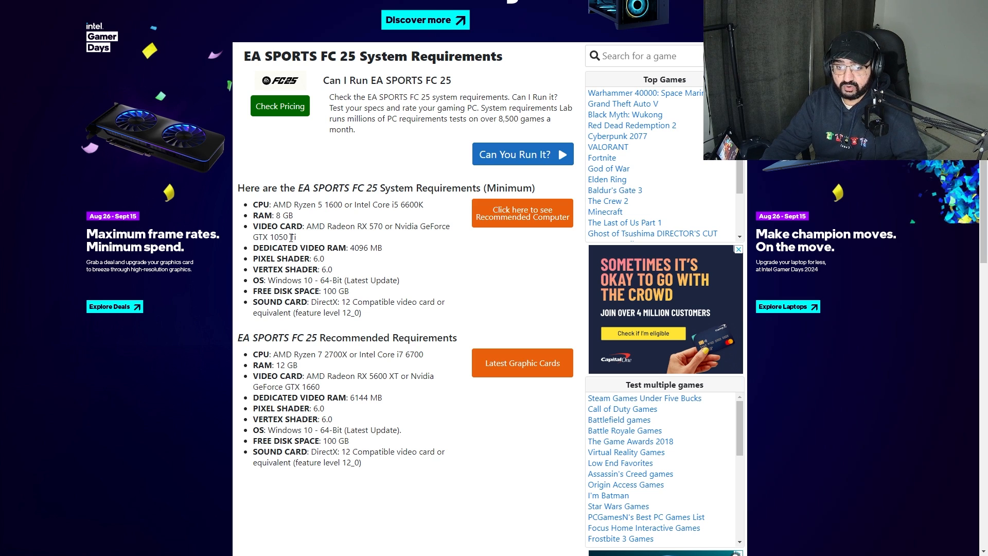
mouse_move(332, 238)
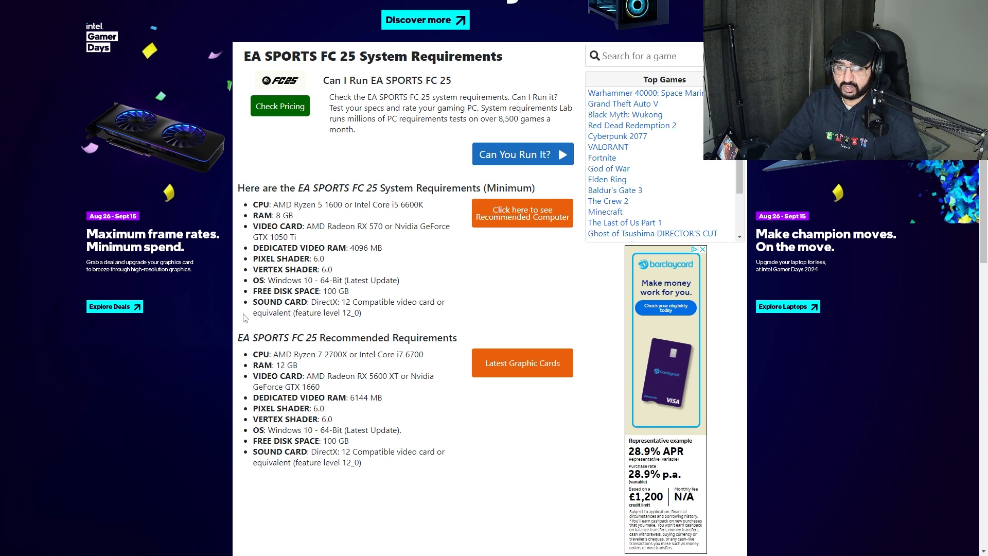
scroll(down, 3)
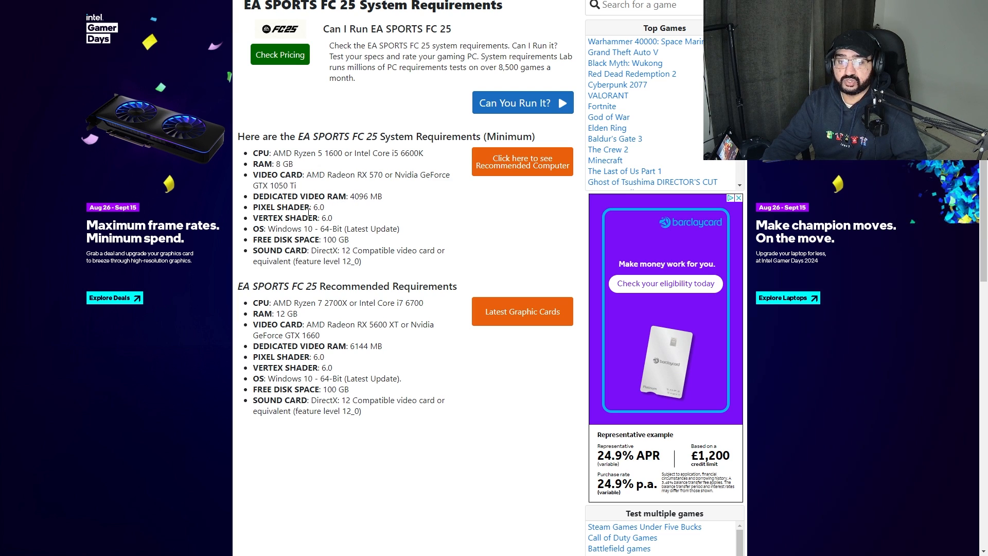
mouse_move(225, 383)
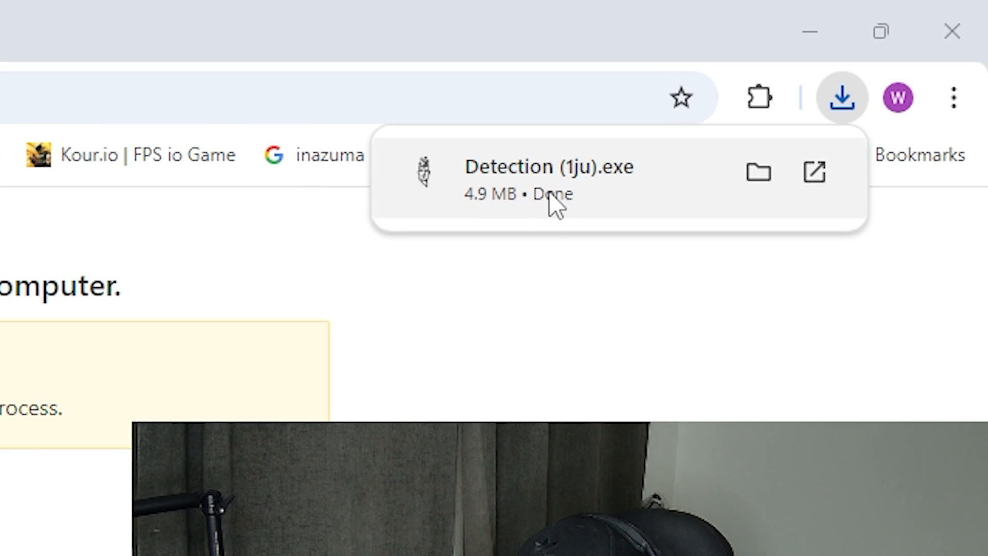
mouse_move(621, 192)
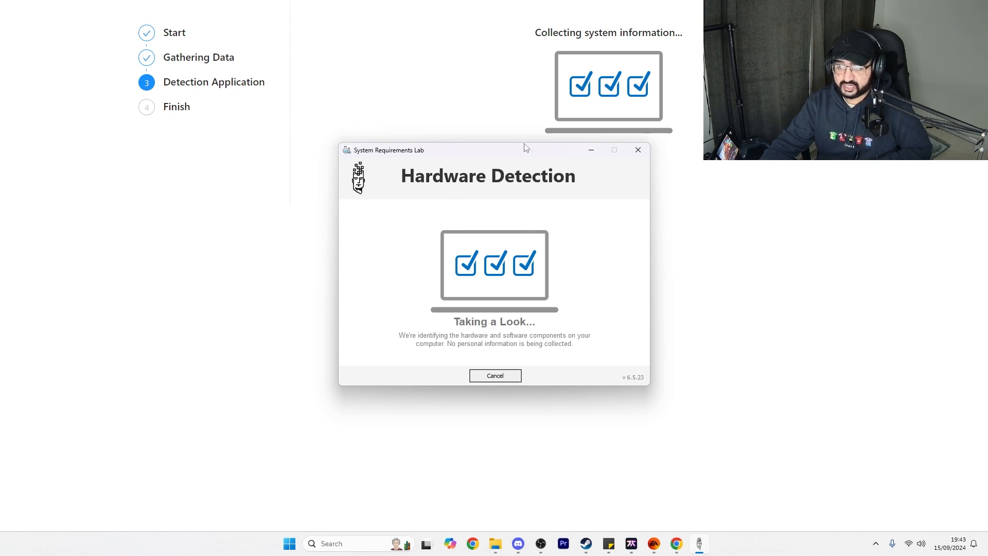
mouse_move(466, 192)
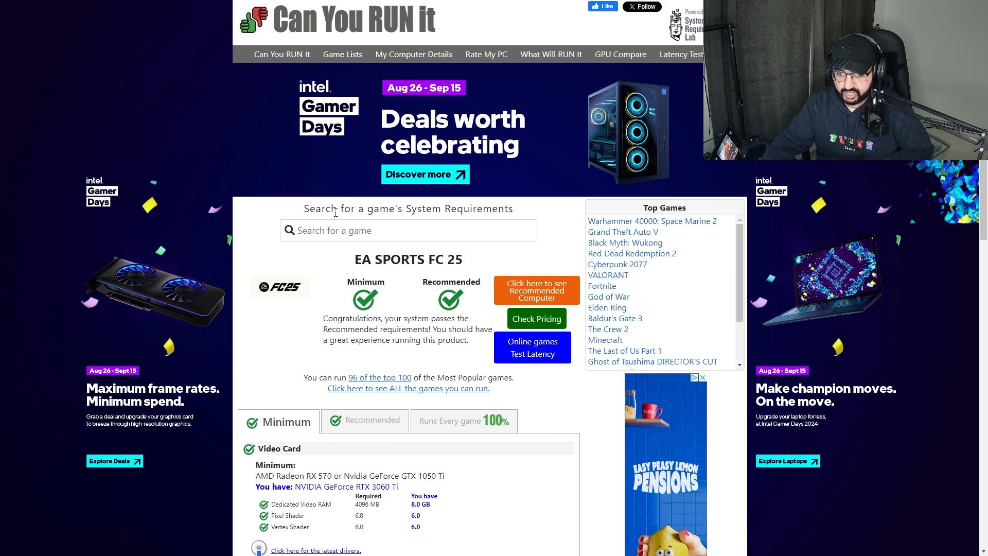
Scroll through the Minimum tab's Video Card, CPU, RAM, OS, Disk Space and Sound Card checks
scroll(down, 3)
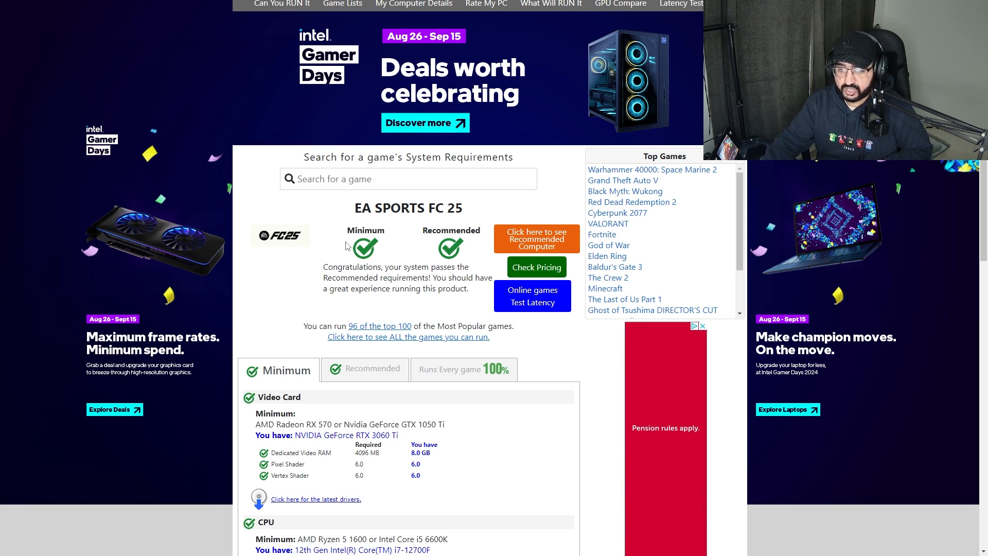
scroll(down, 3)
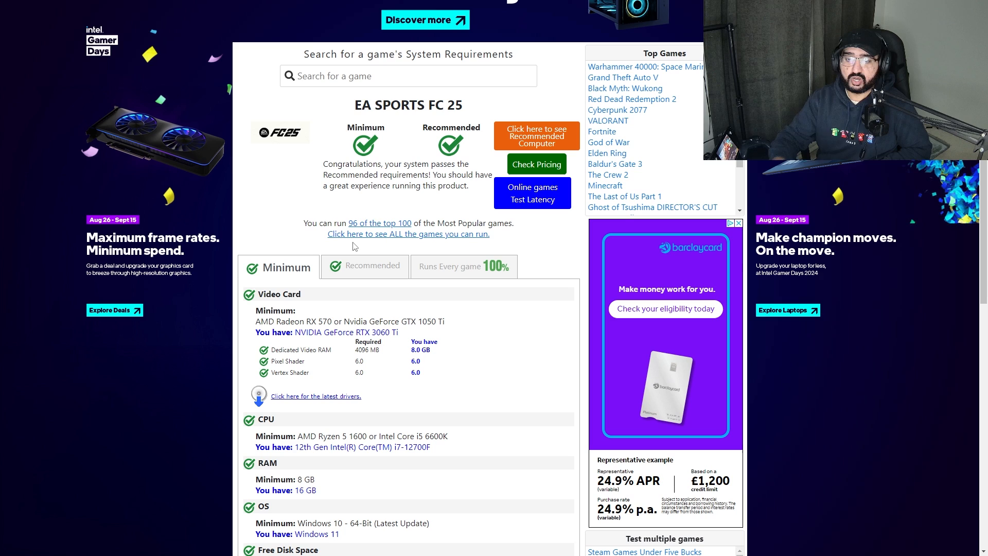
scroll(down, 3)
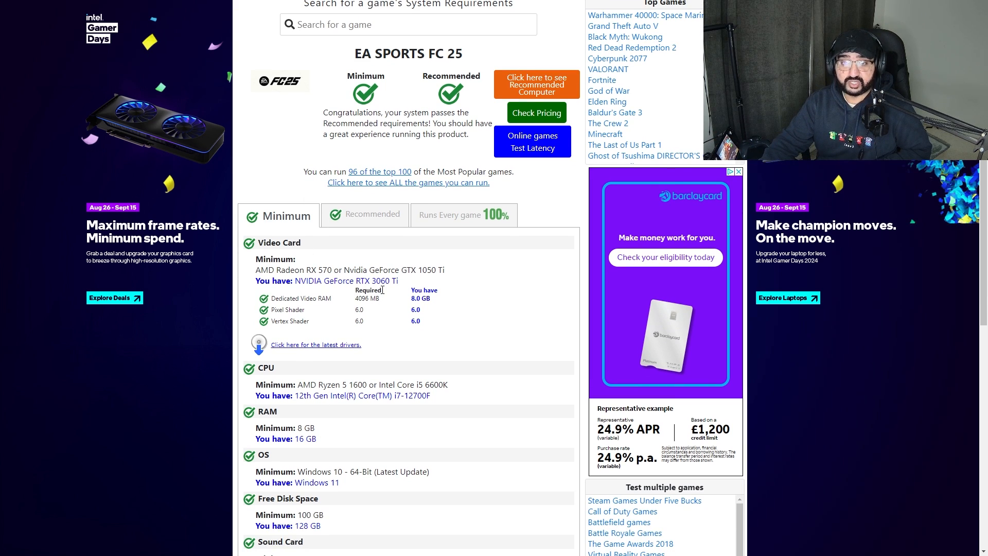
scroll(down, 3)
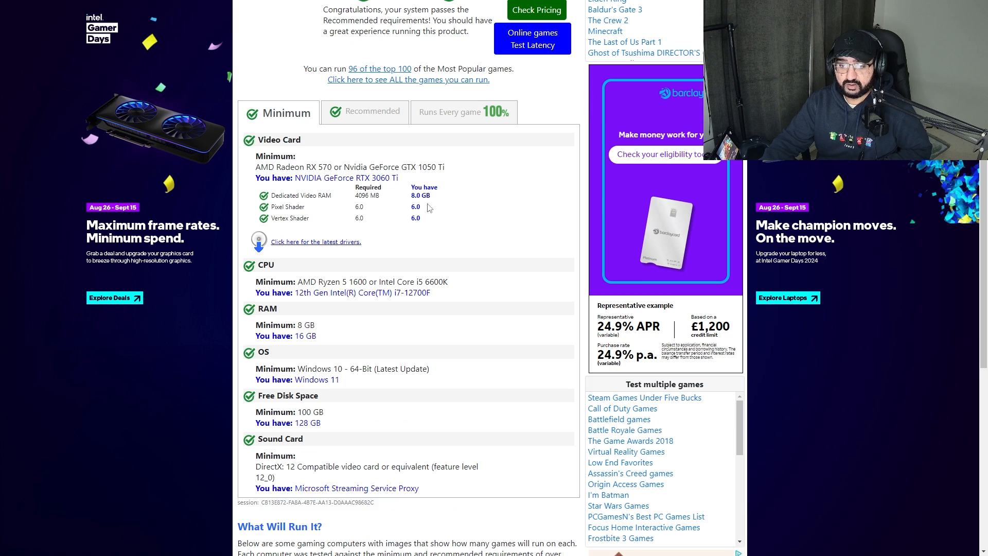
scroll(down, 3)
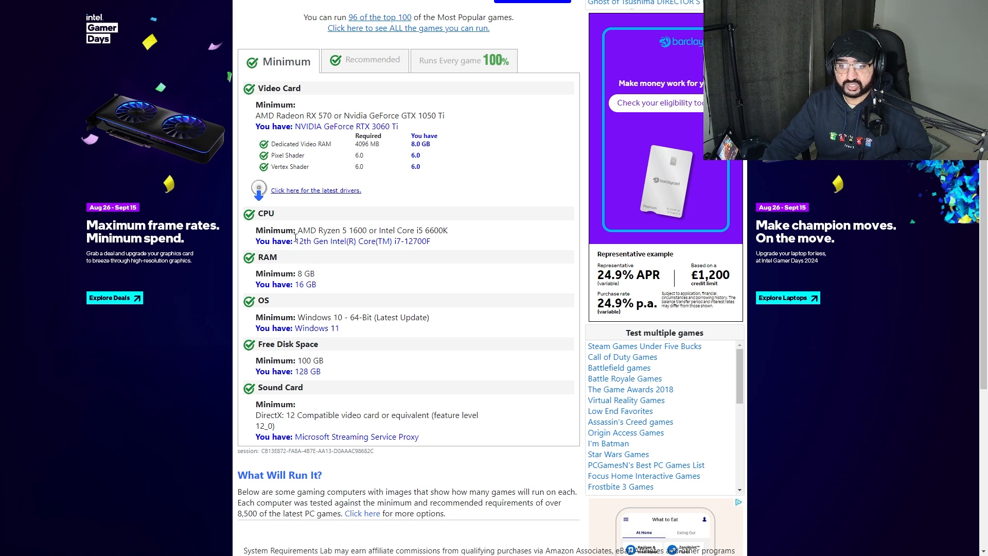
scroll(down, 3)
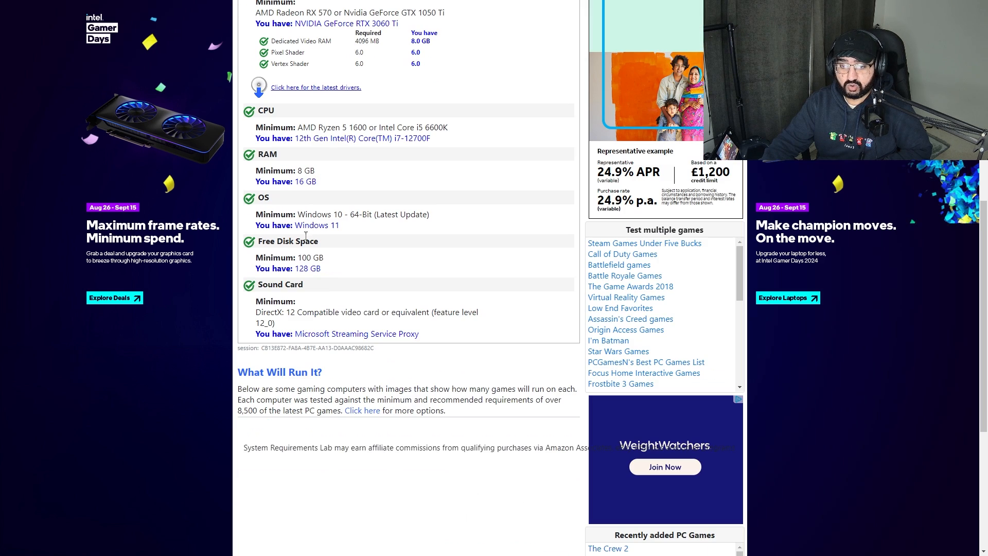
scroll(down, 3)
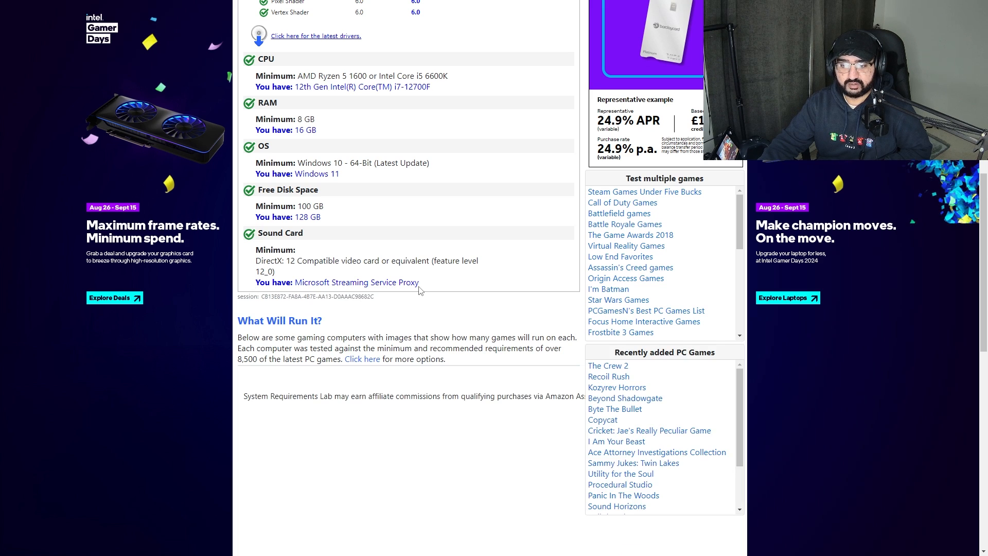
scroll(up, 3)
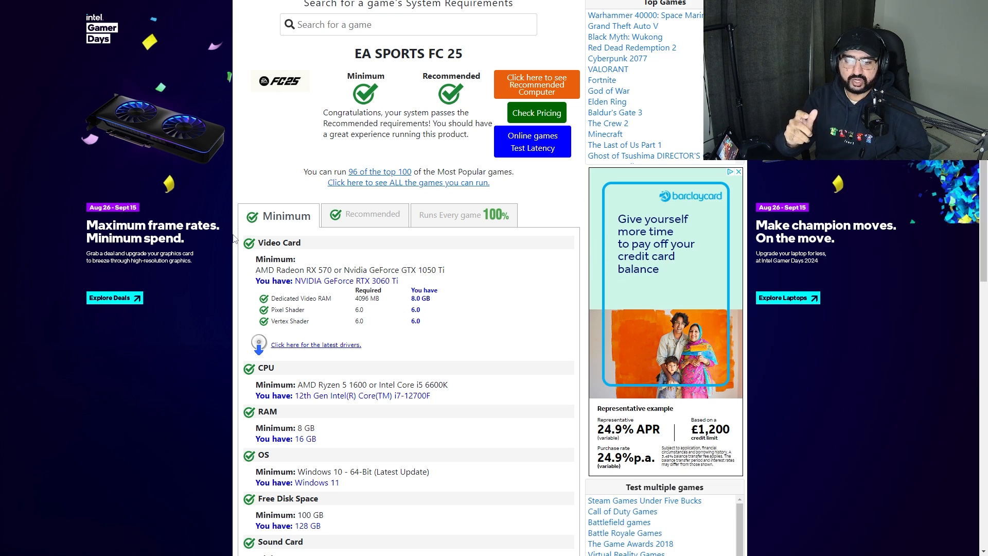
scroll(down, 3)
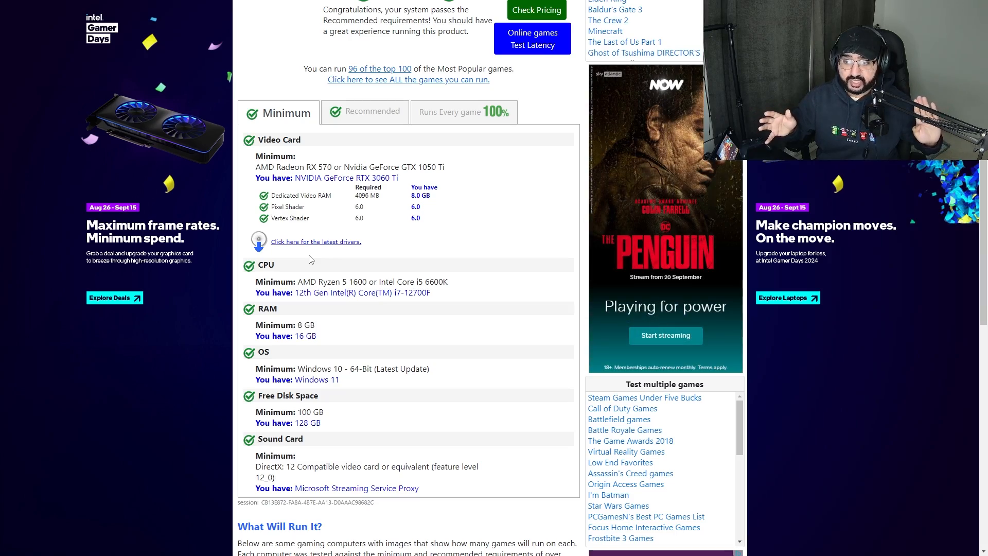
scroll(down, 3)
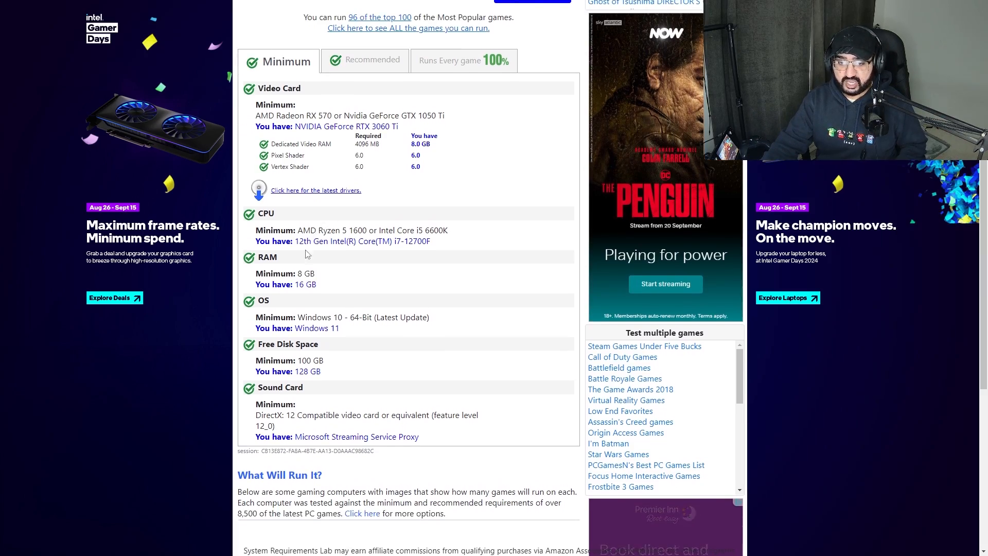